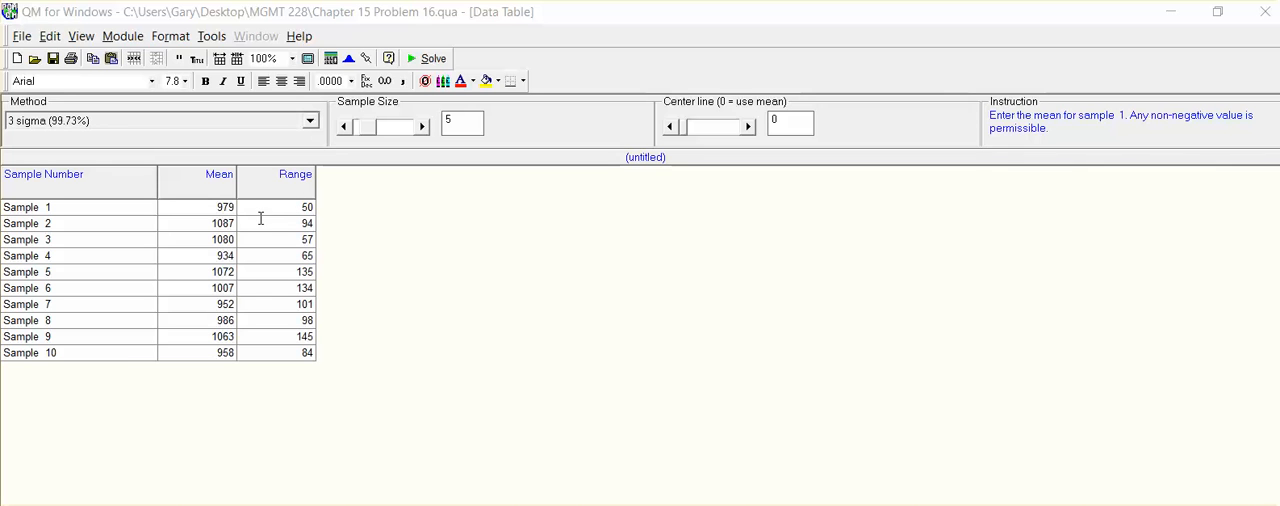
pyautogui.moveTo(160, 160)
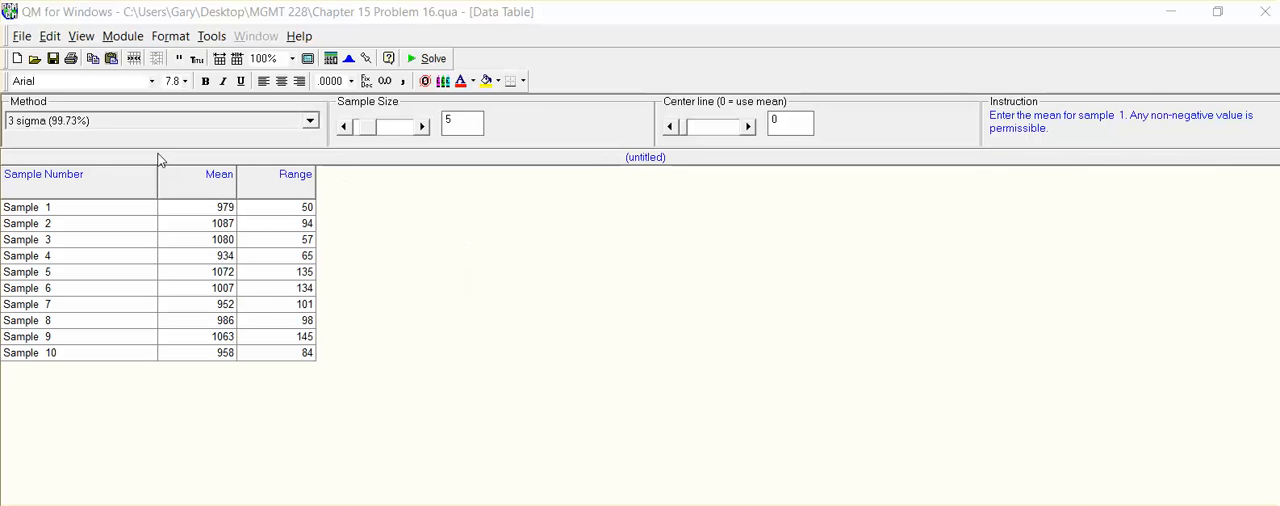
pyautogui.moveTo(22, 40)
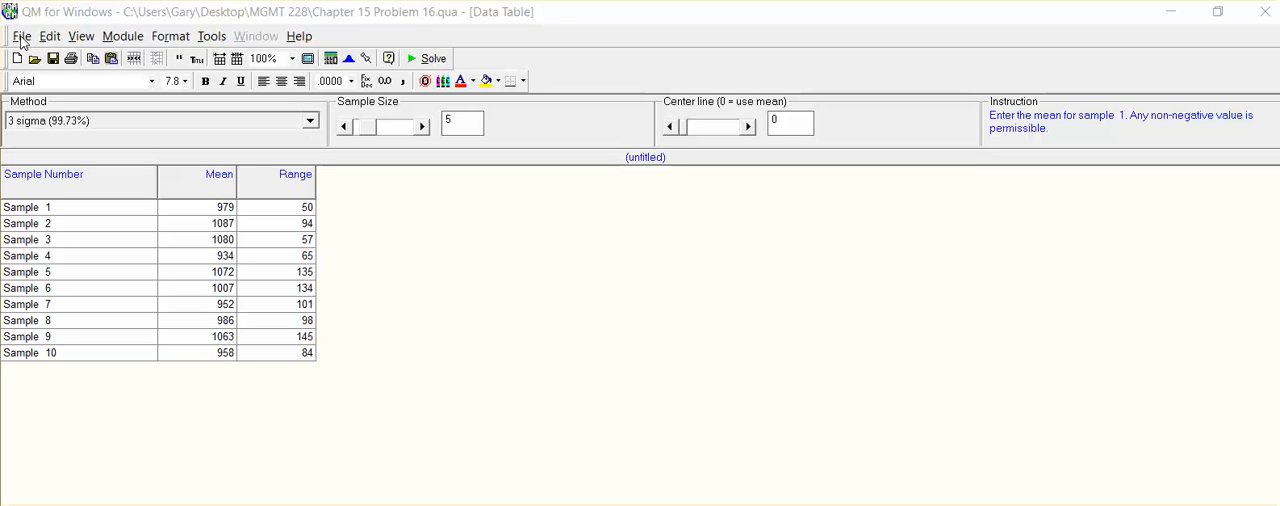
pyautogui.moveTo(126, 75)
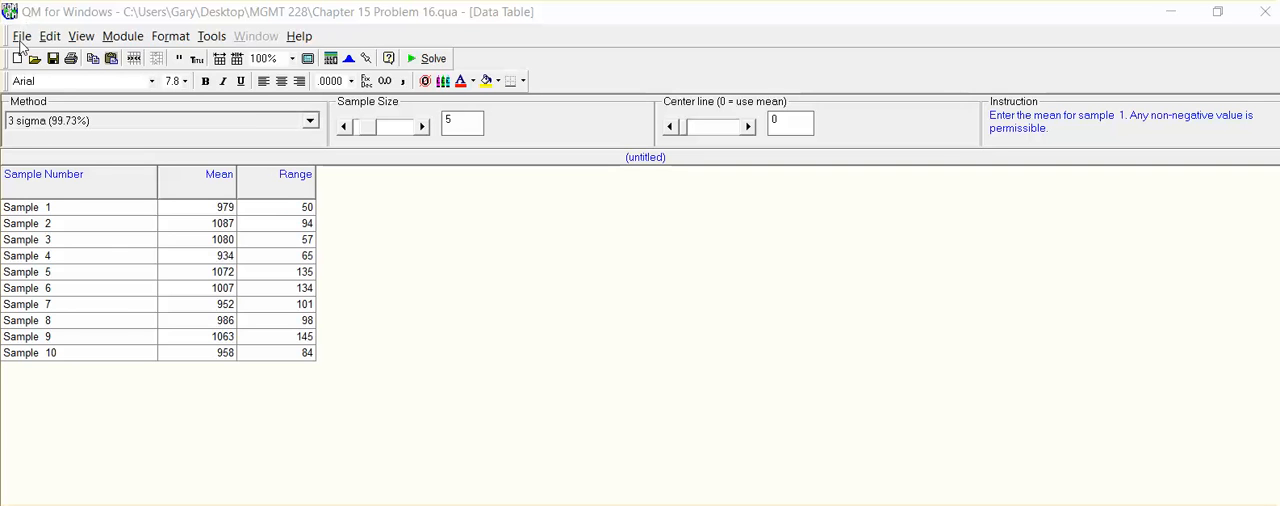
# Solve Problem 16 for 3-sigma x-bar and range limits, then list alternative control-limit methods.
pyautogui.click(21, 36)
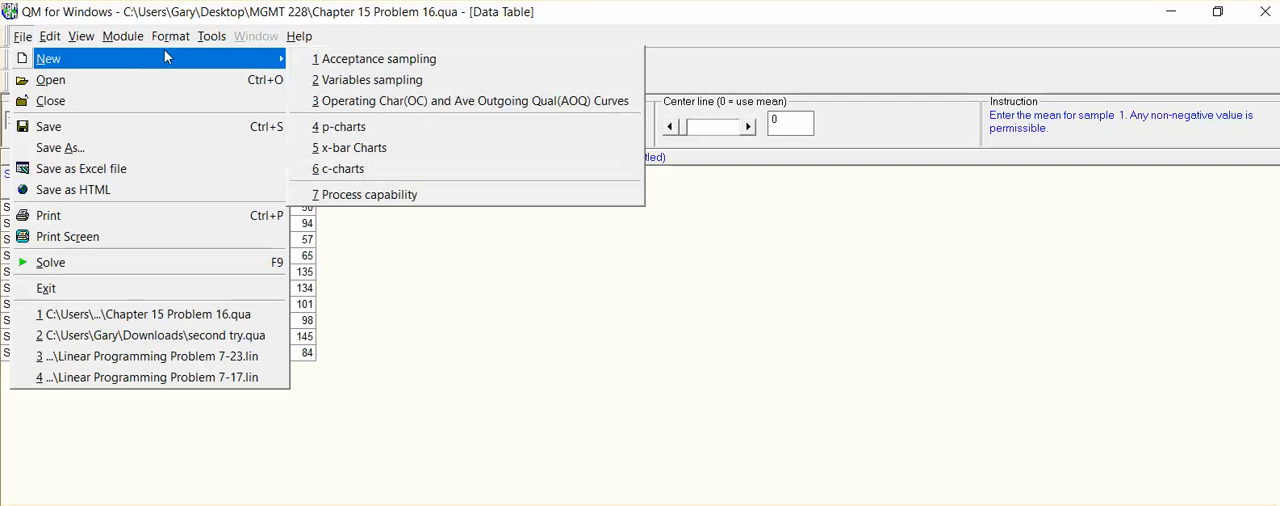
pyautogui.moveTo(395, 126)
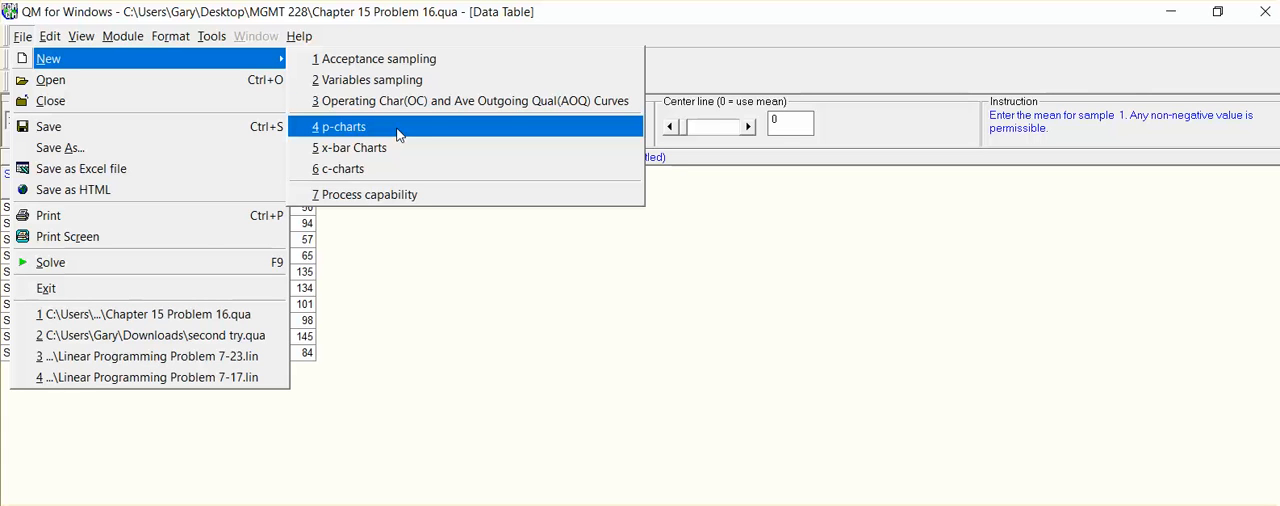
pyautogui.moveTo(380, 147)
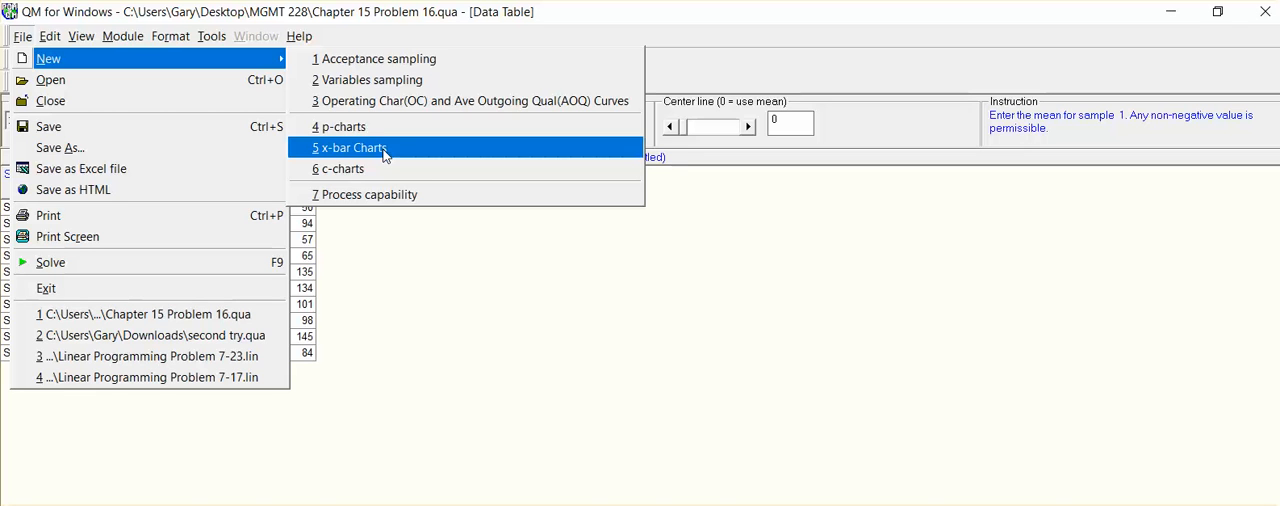
pyautogui.moveTo(407, 170)
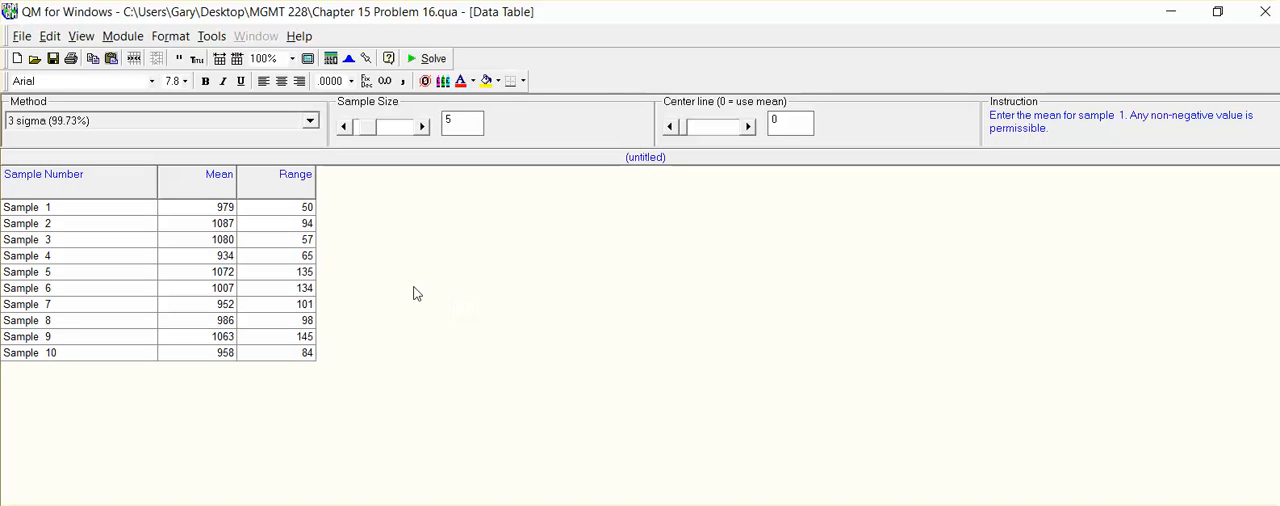
pyautogui.moveTo(275, 233)
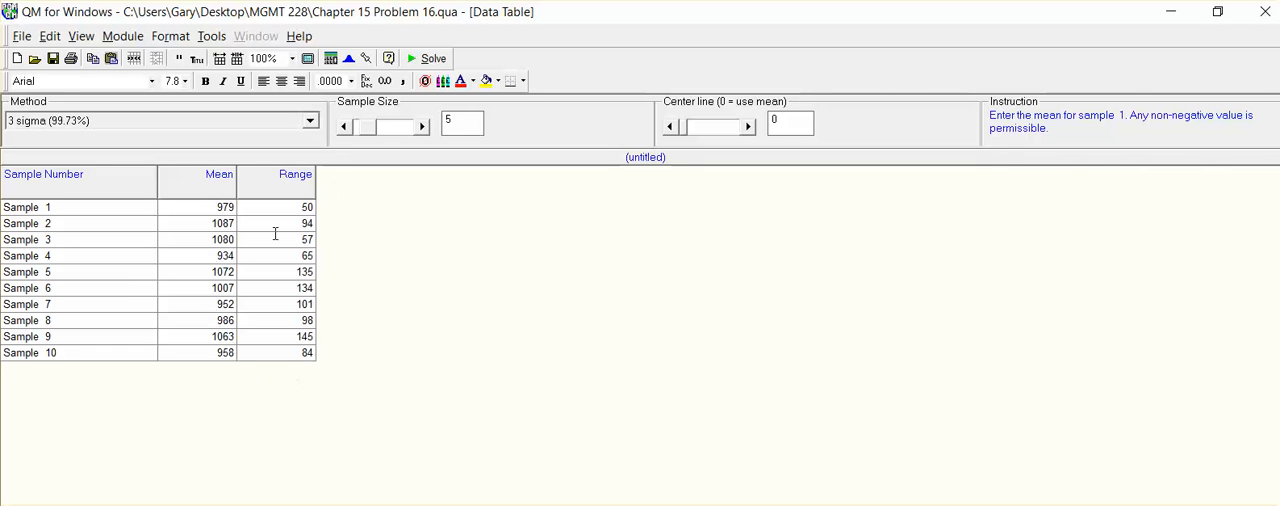
pyautogui.moveTo(417, 282)
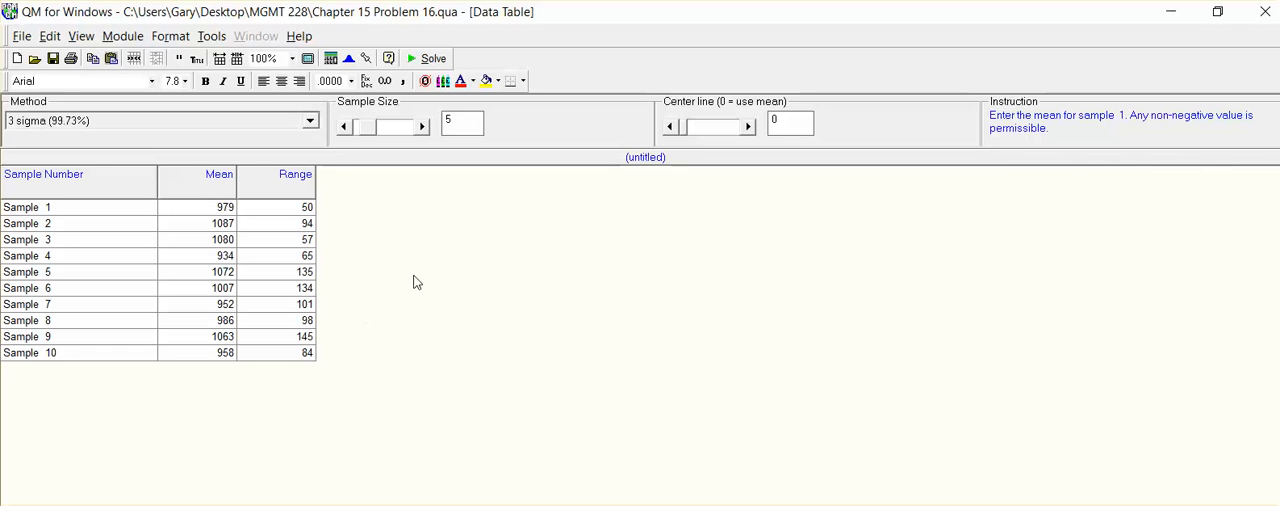
pyautogui.click(462, 122)
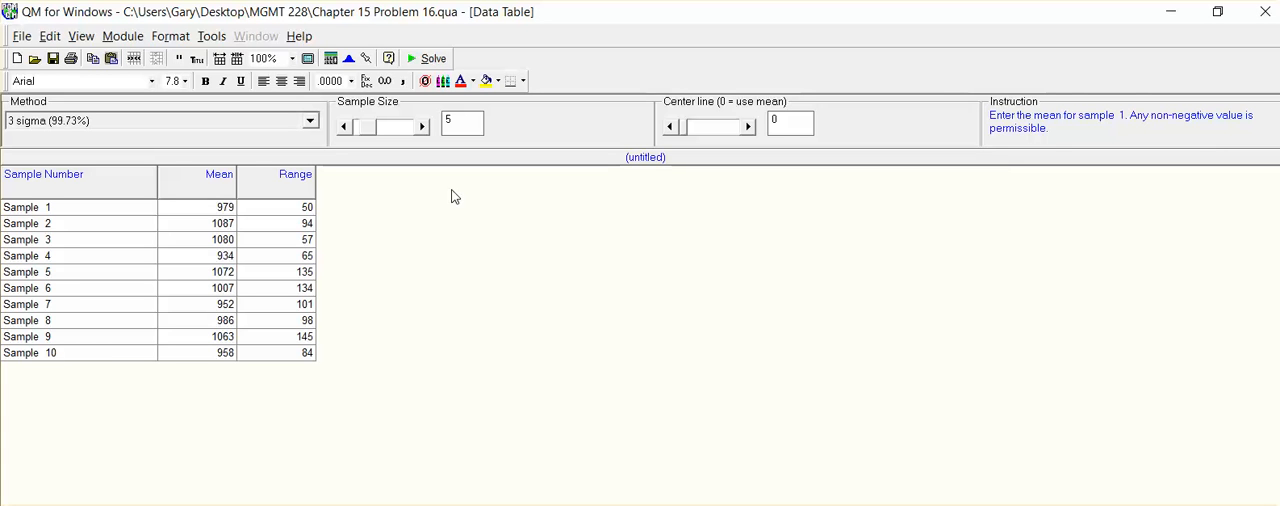
pyautogui.click(427, 58)
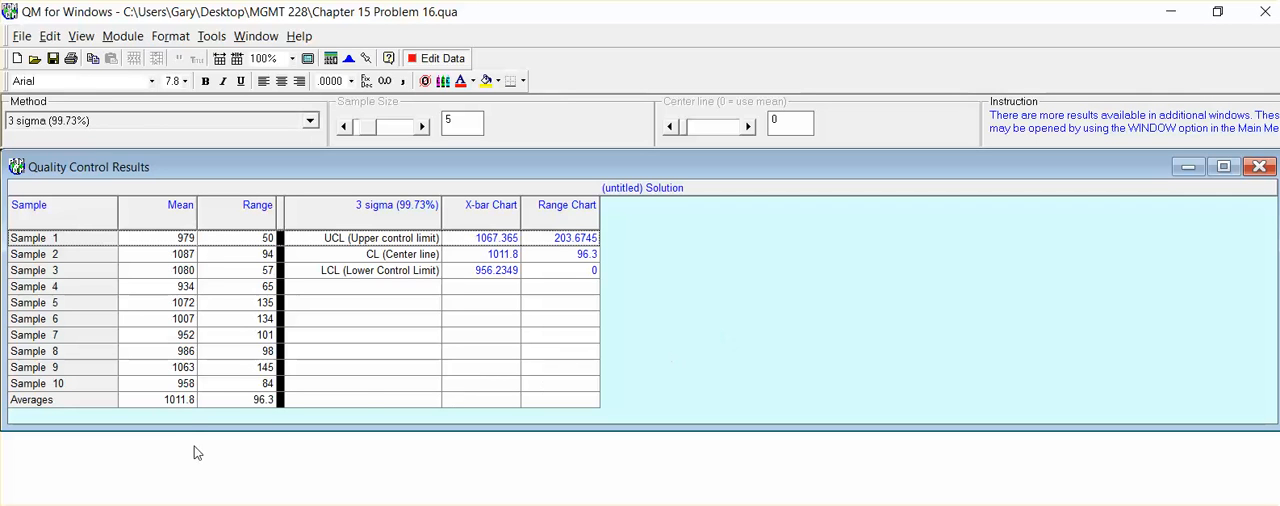
pyautogui.moveTo(192, 390)
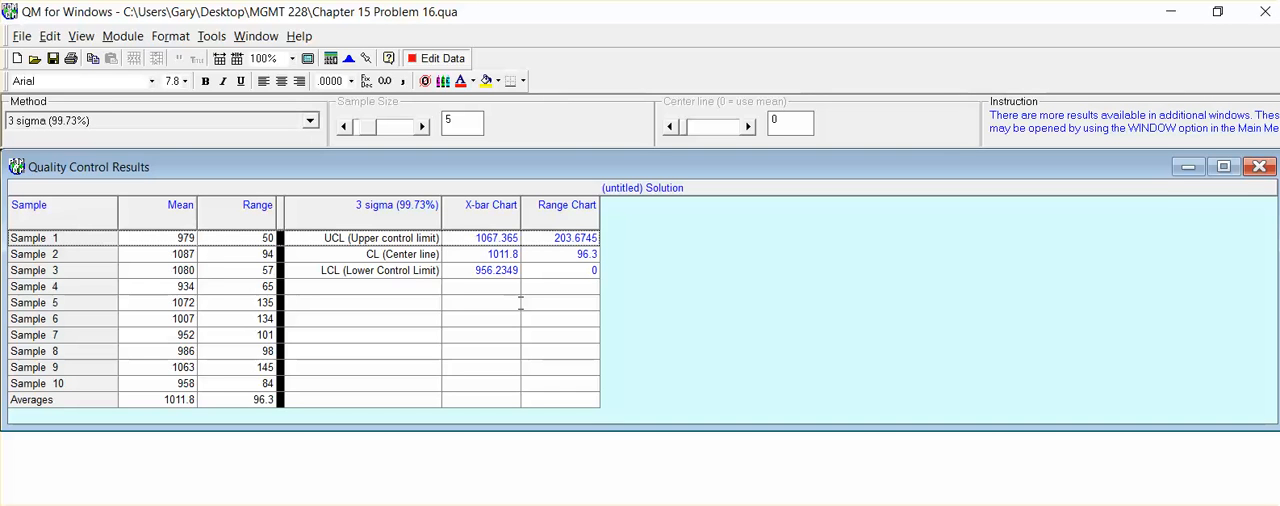
pyautogui.moveTo(528, 337)
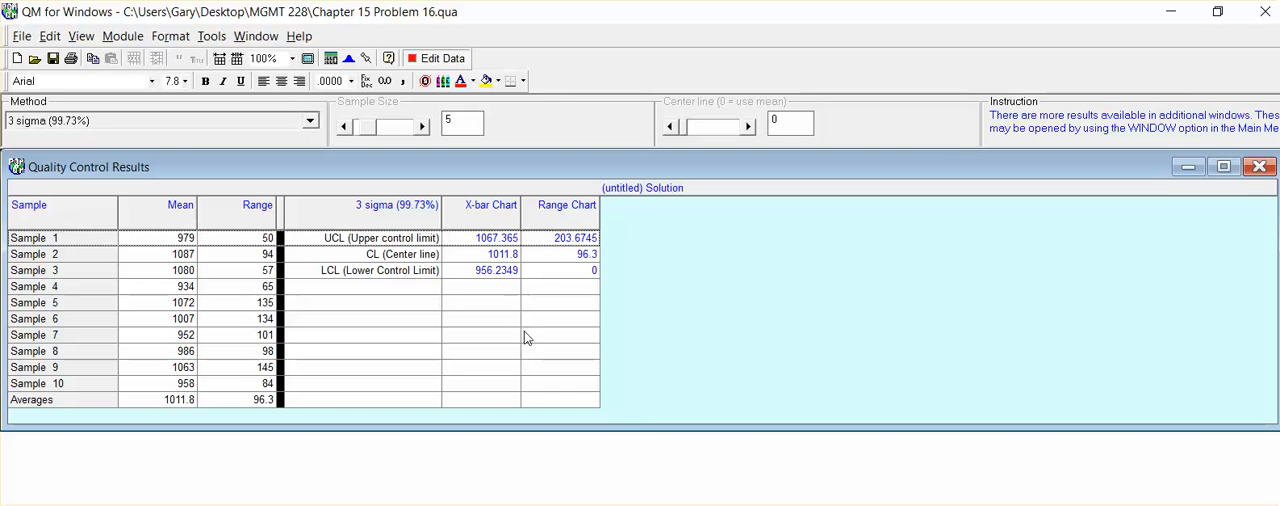
pyautogui.moveTo(510, 204)
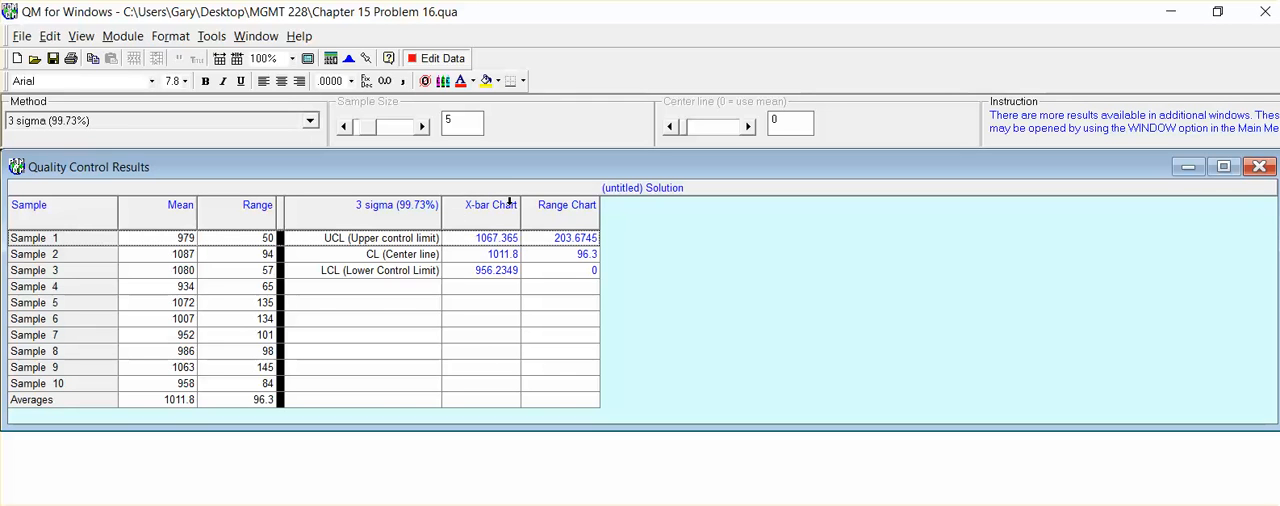
pyautogui.moveTo(502, 262)
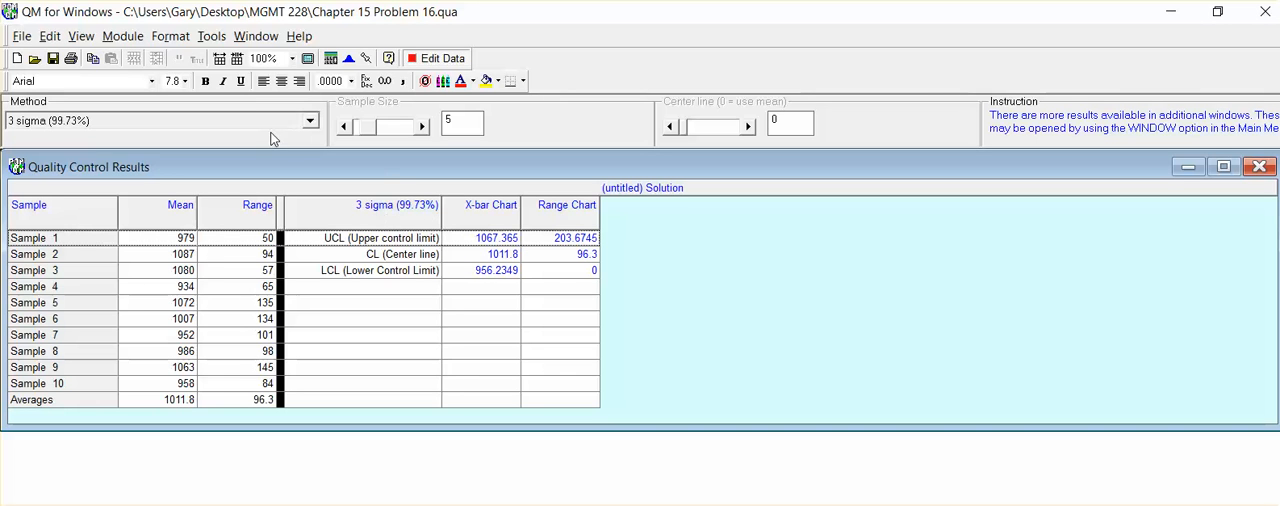
pyautogui.click(309, 120)
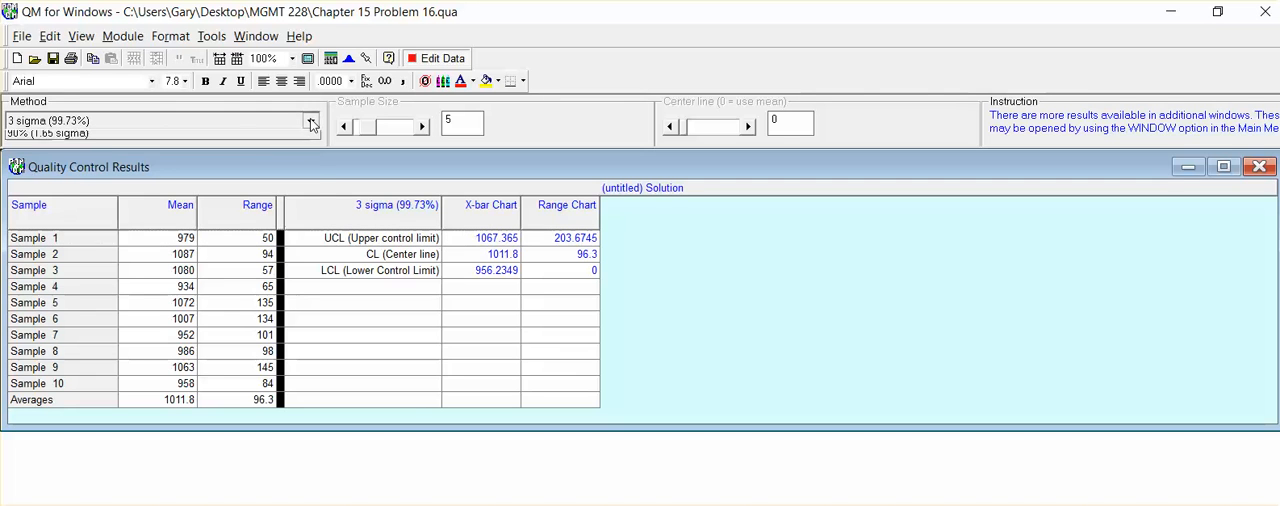
pyautogui.click(311, 121)
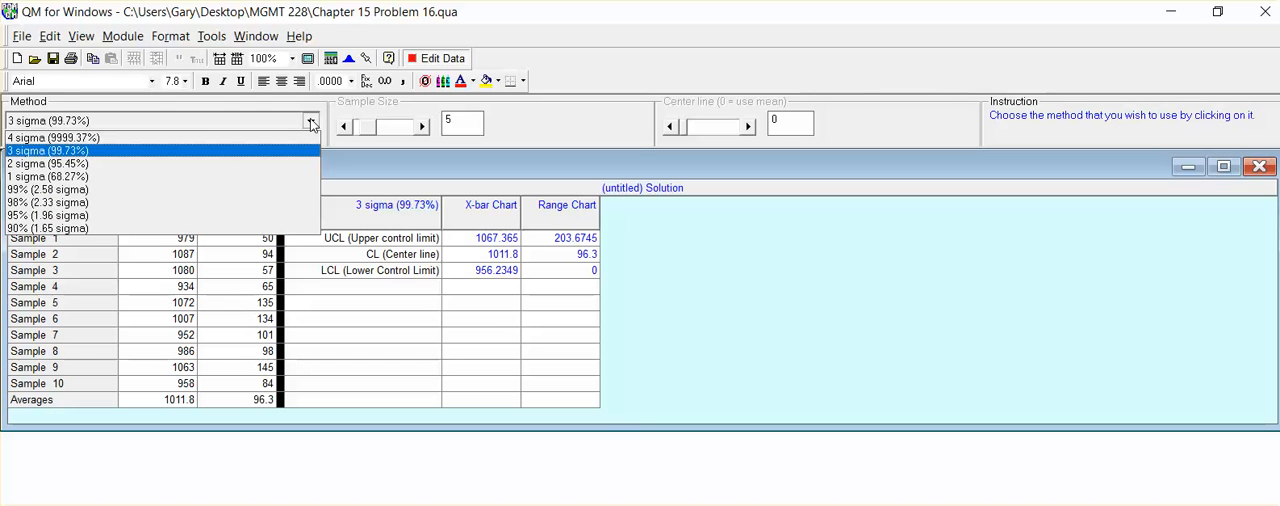
pyautogui.moveTo(293, 163)
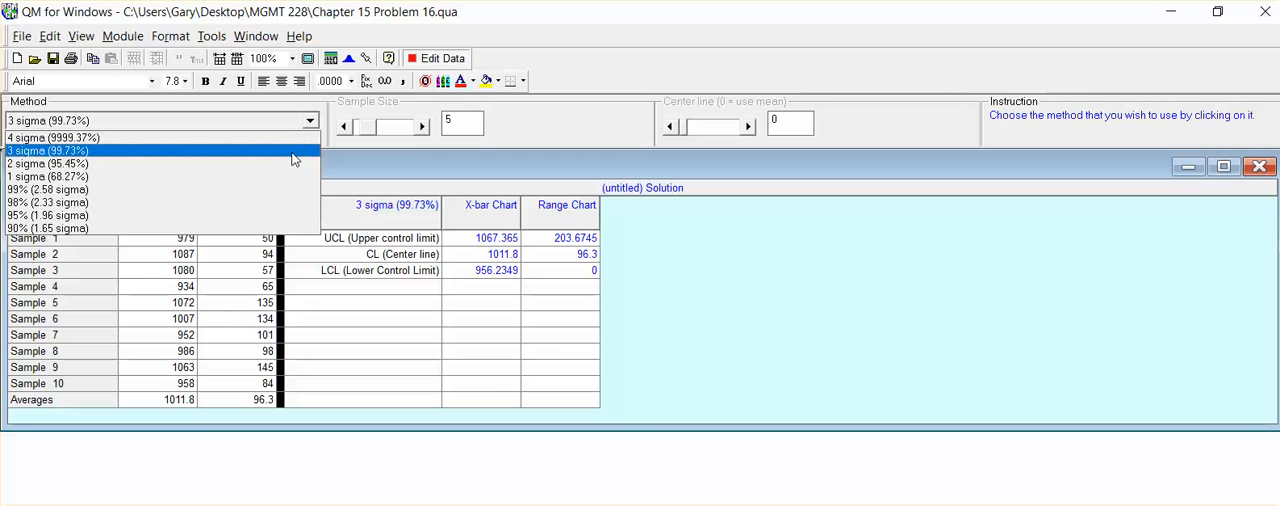
pyautogui.click(256, 36)
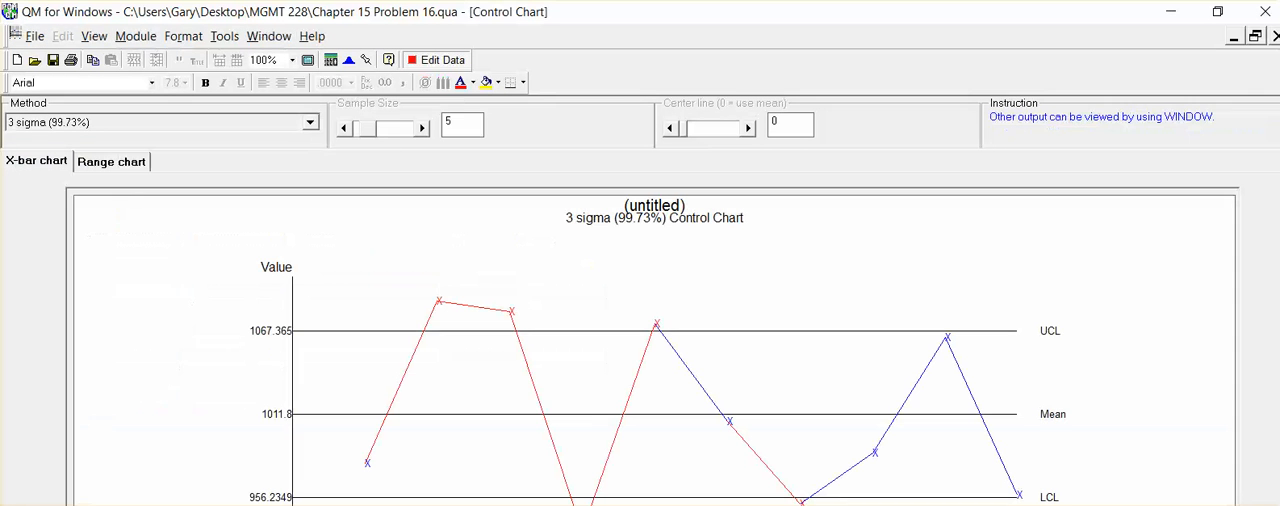
pyautogui.moveTo(1215, 417)
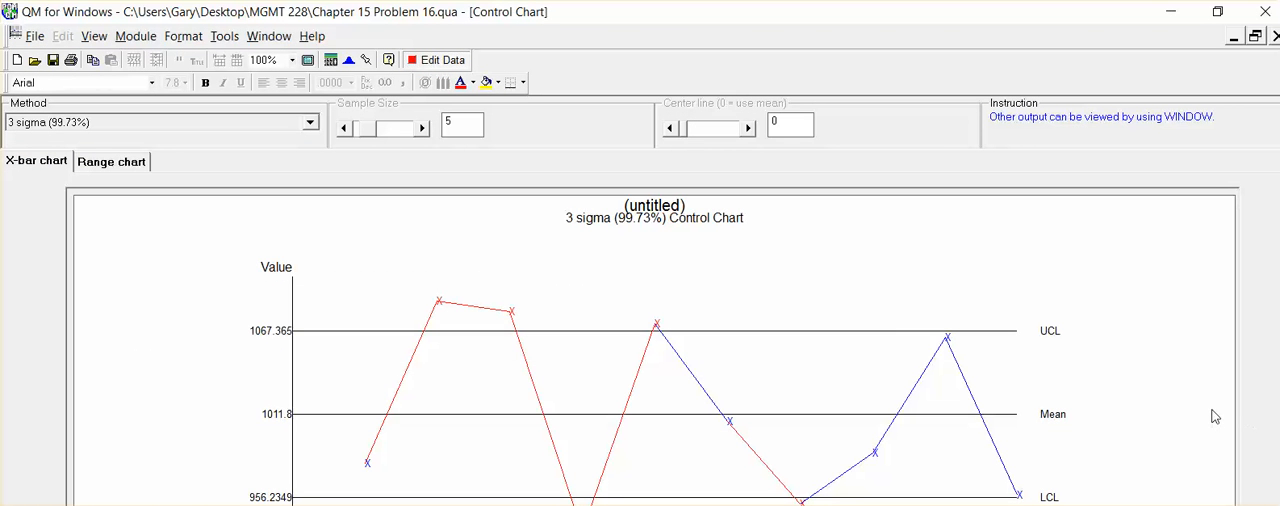
pyautogui.moveTo(307, 225)
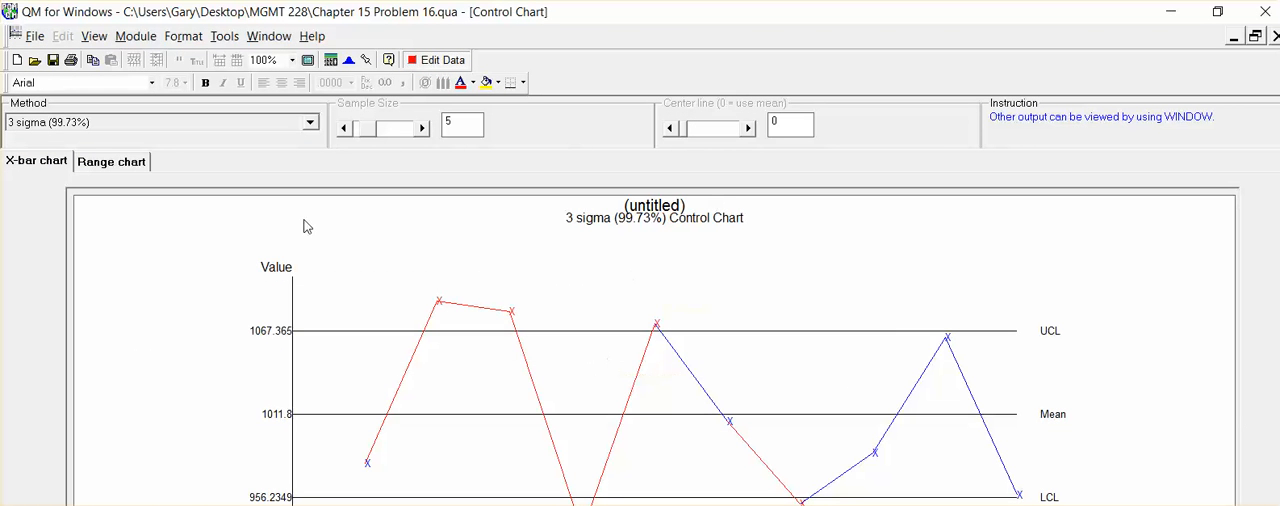
pyautogui.moveTo(422, 301)
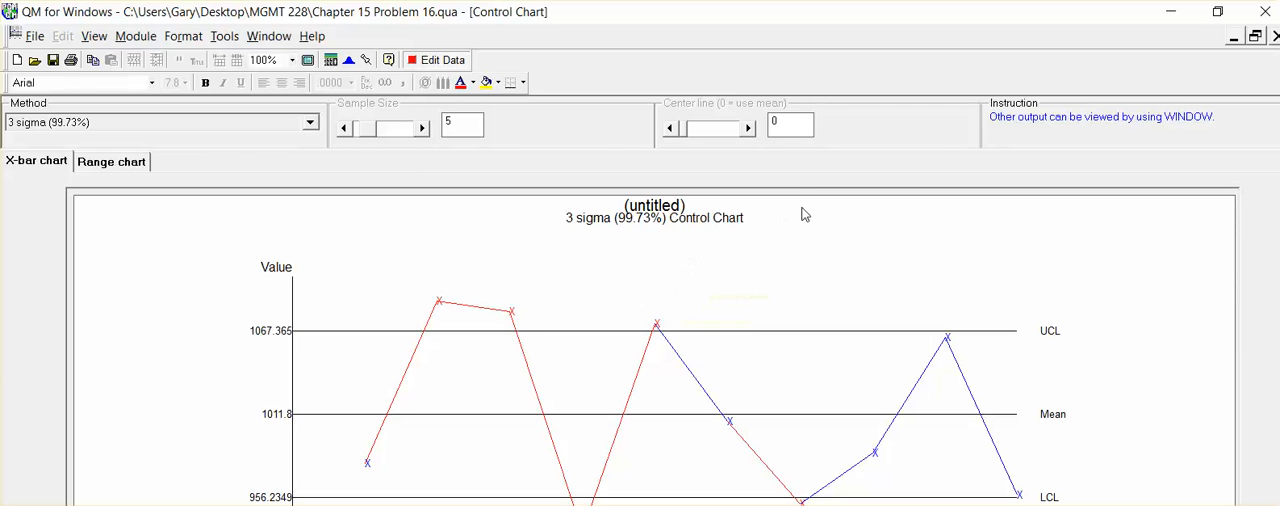
pyautogui.moveTo(750, 240)
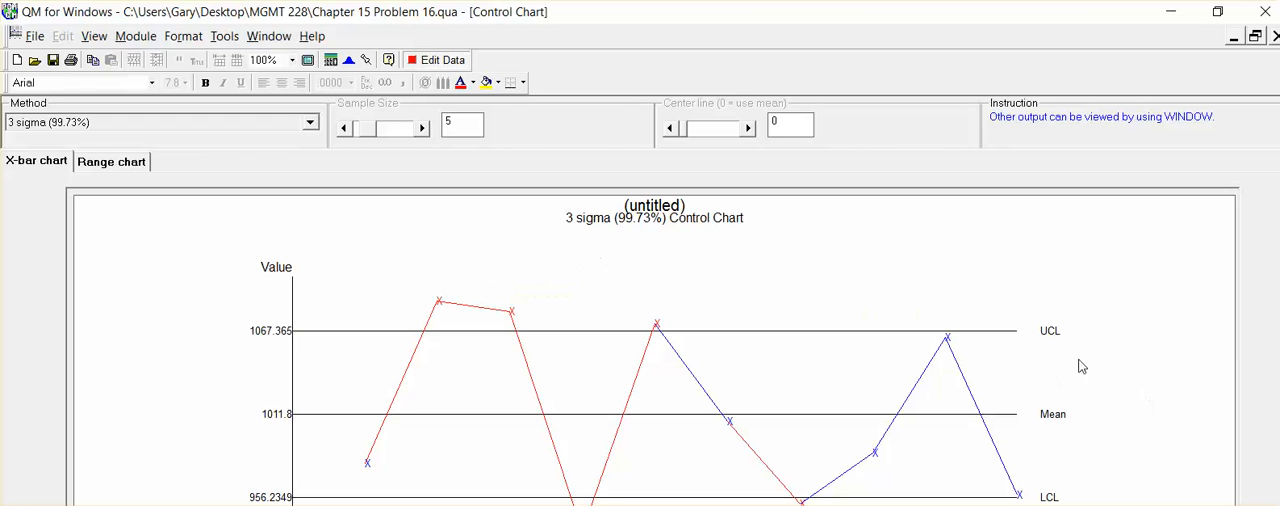
pyautogui.moveTo(1081, 365)
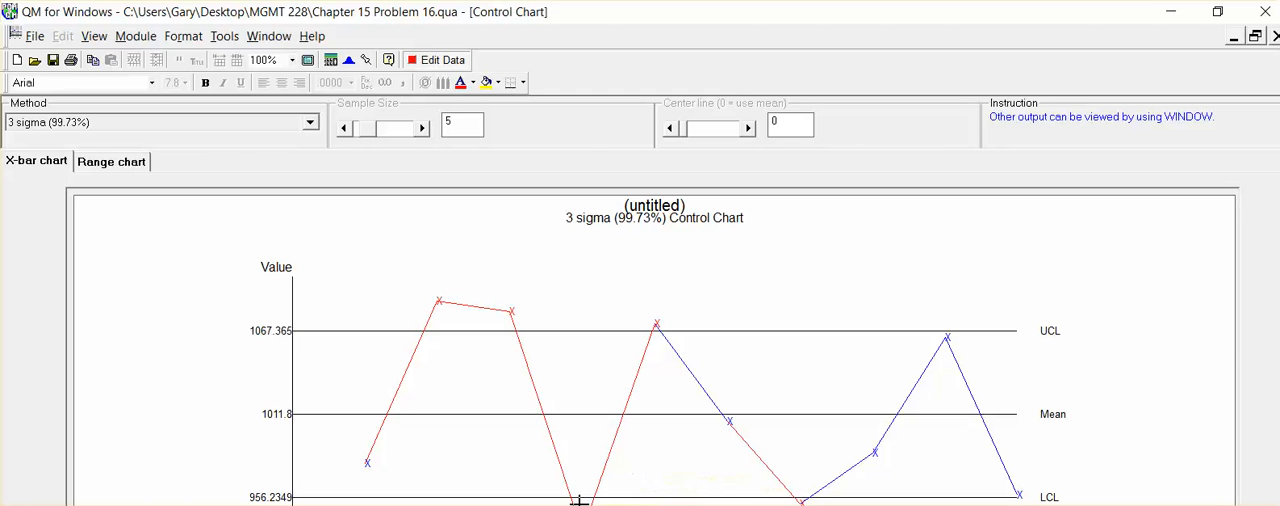
pyautogui.moveTo(1127, 426)
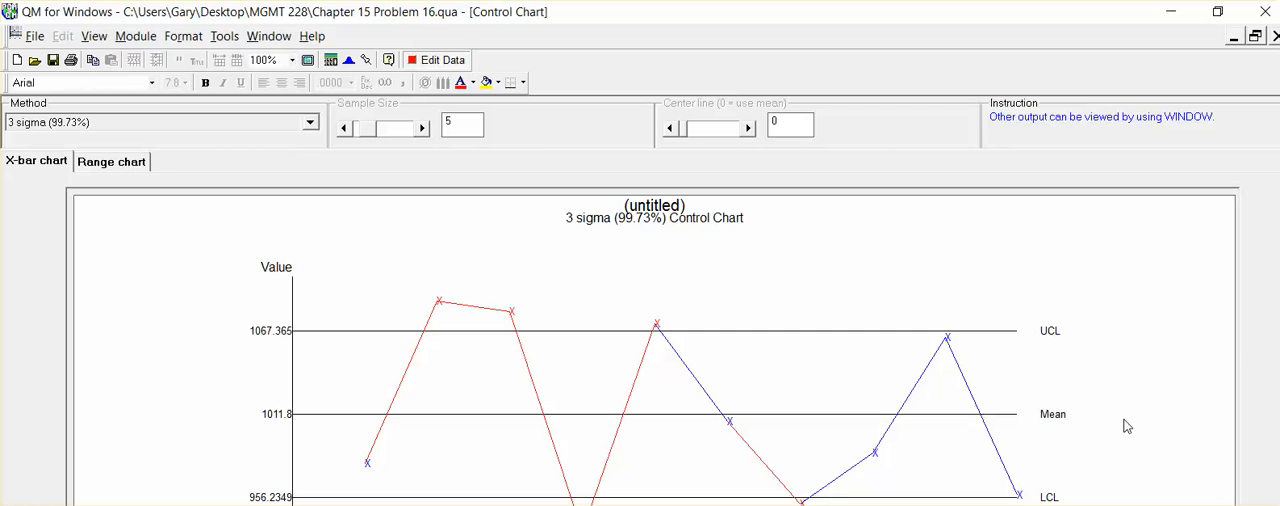
pyautogui.moveTo(1135, 462)
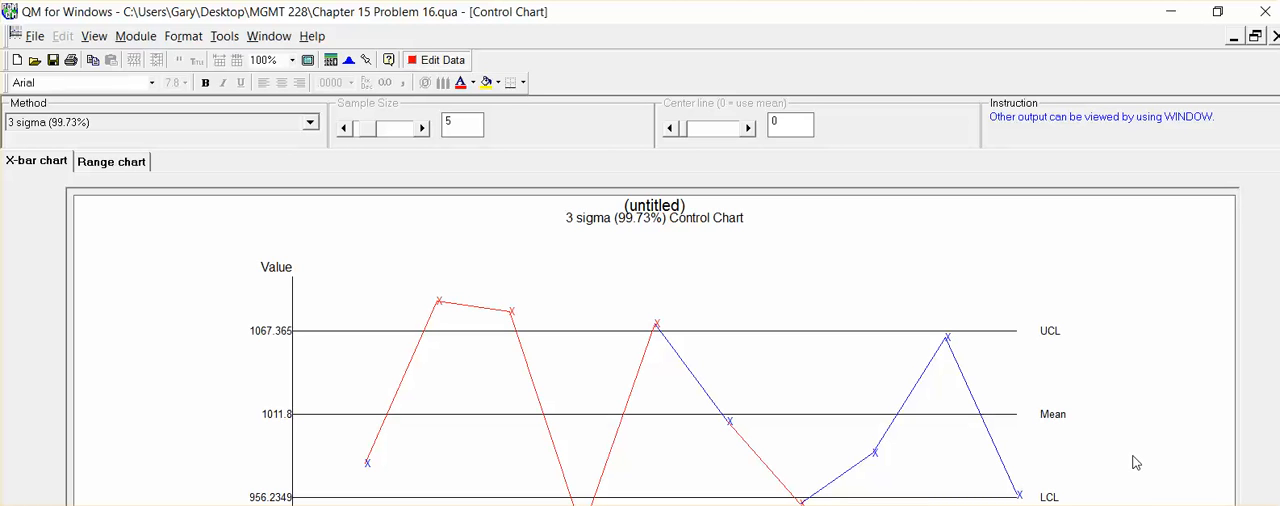
pyautogui.moveTo(1124, 390)
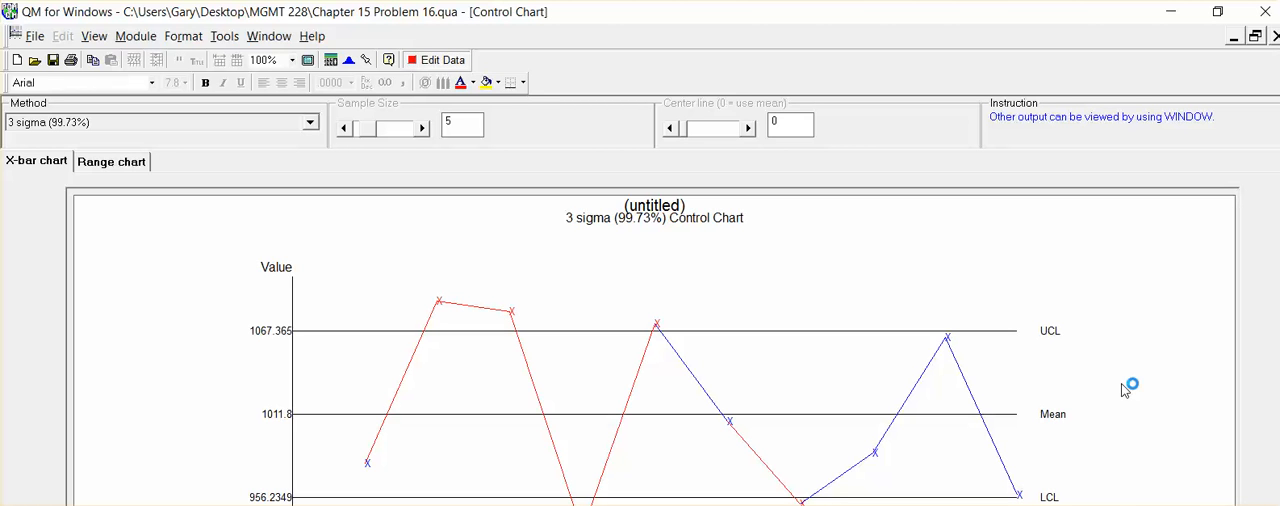
pyautogui.moveTo(1124, 390)
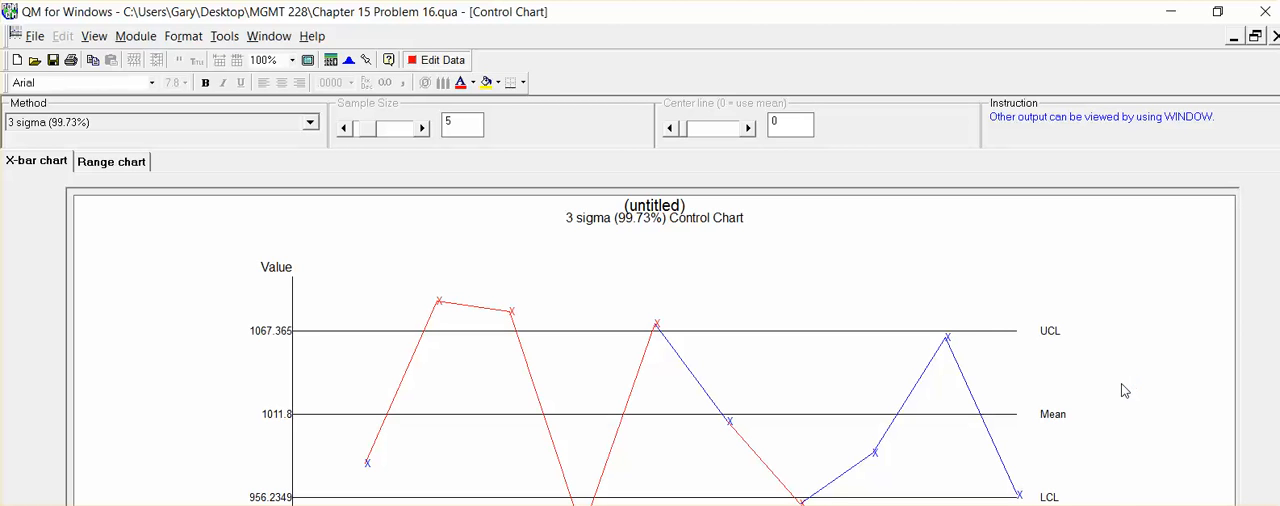